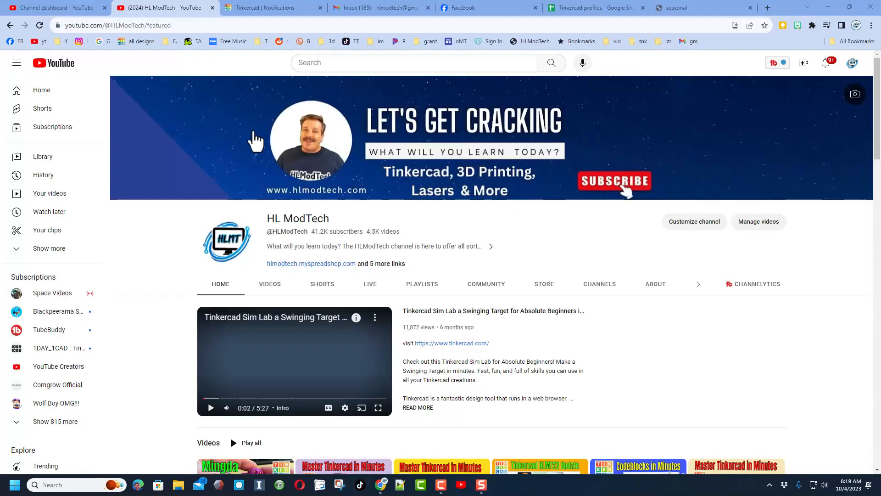
Step: Browse the channel and expand the Totally TinkerCAD shelf to find the Tinkerhunts playlist
{"action": "scroll", "scroll_direction": "down", "scroll_amount": 3}
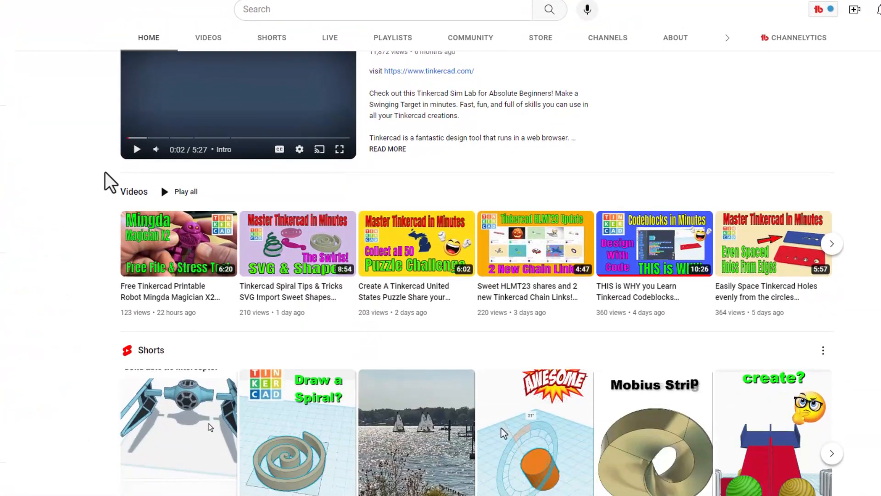
{"action": "scroll", "scroll_direction": "down", "scroll_amount": 3}
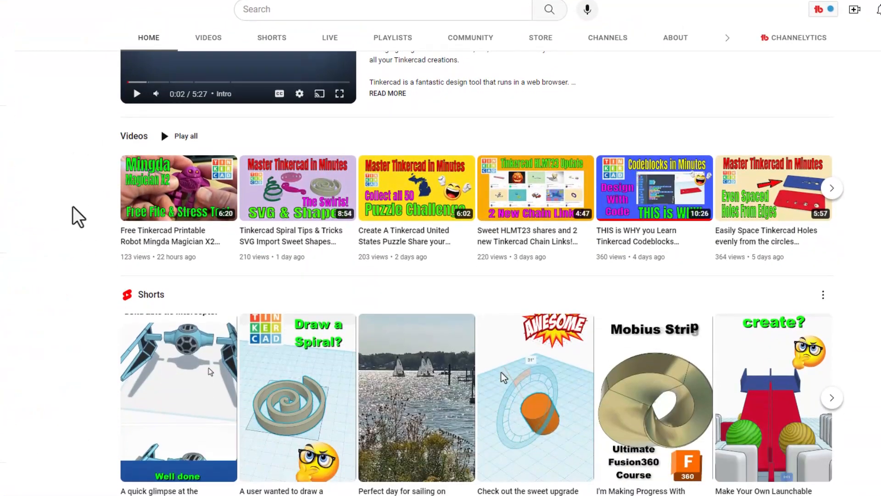
{"action": "scroll", "scroll_direction": "down", "scroll_amount": 3}
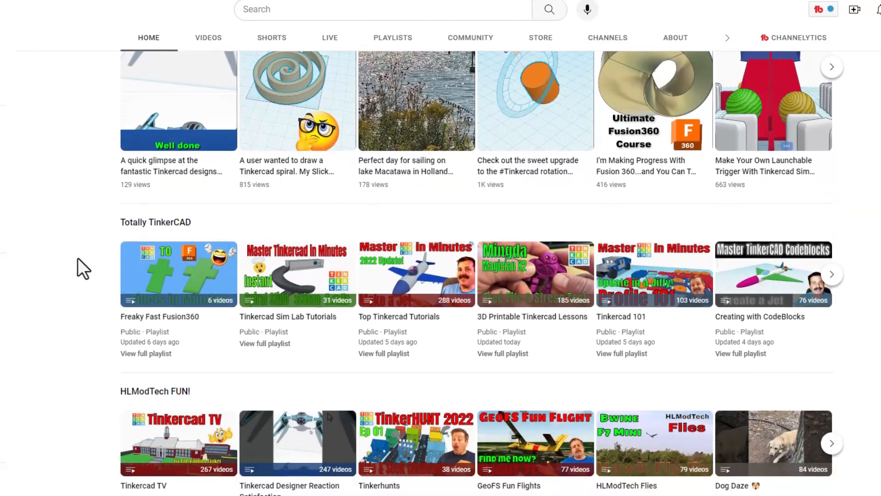
{"action": "scroll", "scroll_direction": "down", "scroll_amount": 3}
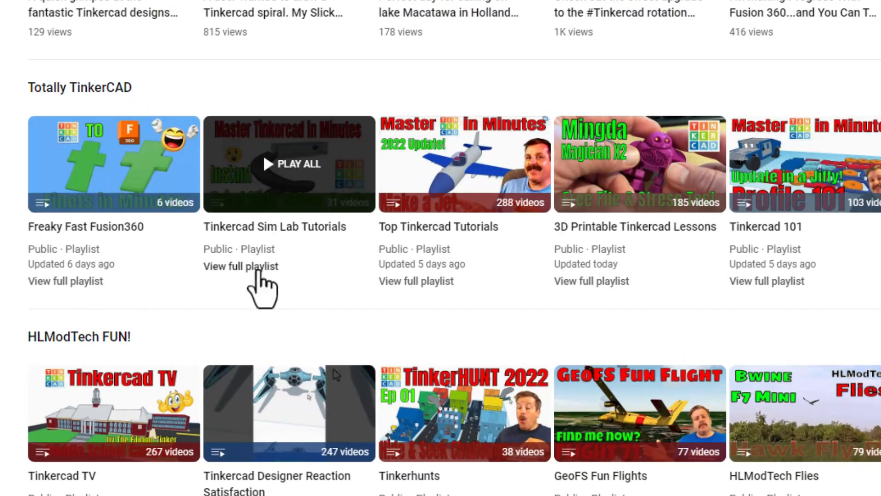
{"action": "mouse_move", "coordinate": [410, 287]}
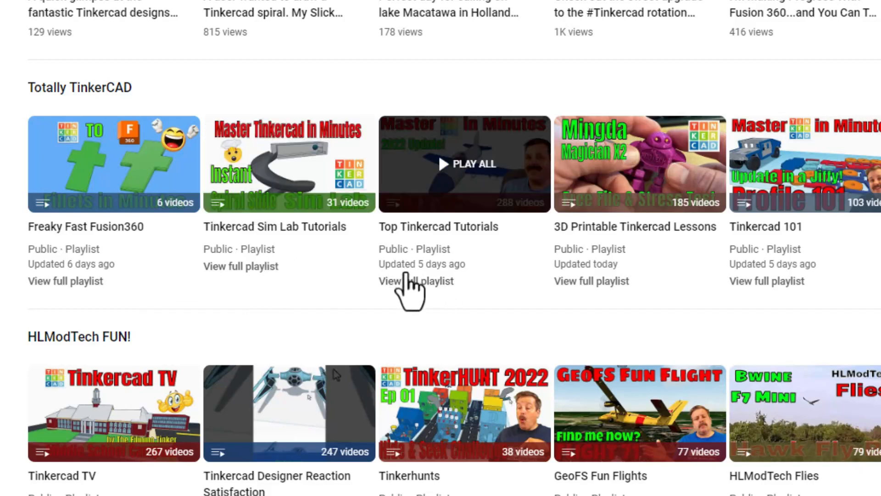
{"action": "mouse_move", "coordinate": [646, 272]}
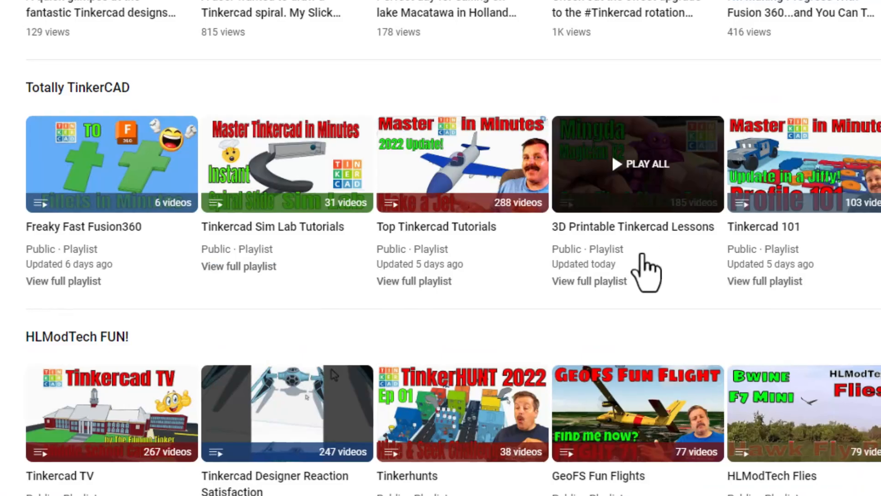
{"action": "left_click", "coordinate": [841, 170]}
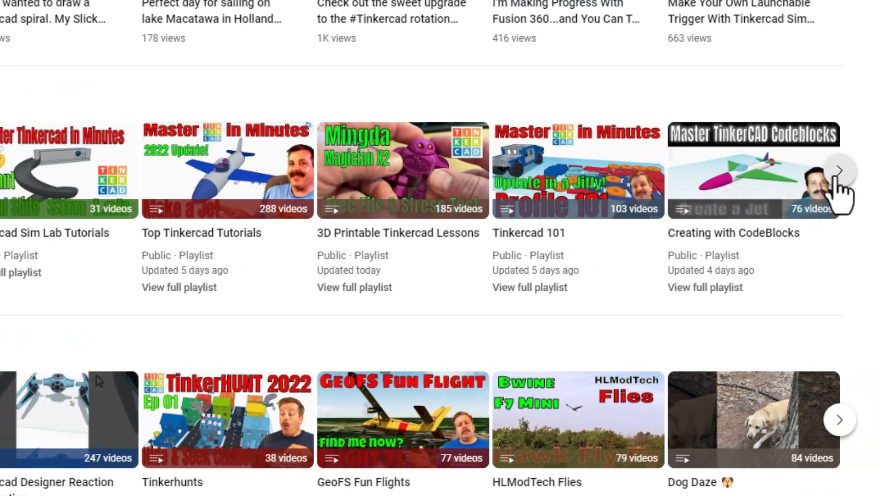
{"action": "left_click", "coordinate": [839, 171]}
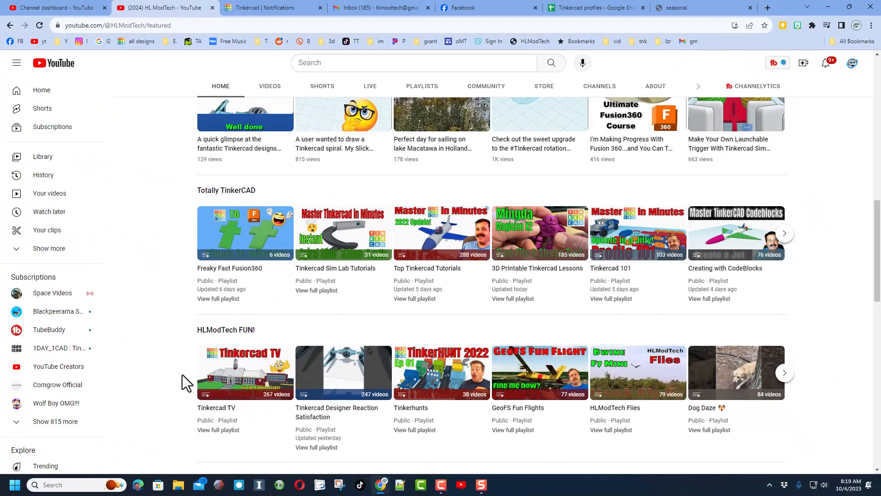
{"action": "scroll", "scroll_direction": "down", "scroll_amount": 3}
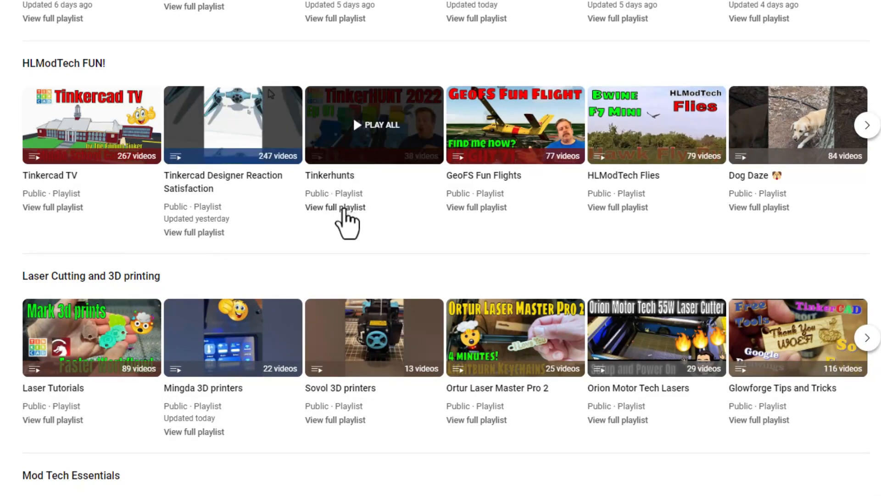
Step: Open the full Tinkerhunts playlist and scroll down to the earliest TinkerHUNT episodes
{"action": "left_click", "coordinate": [335, 207]}
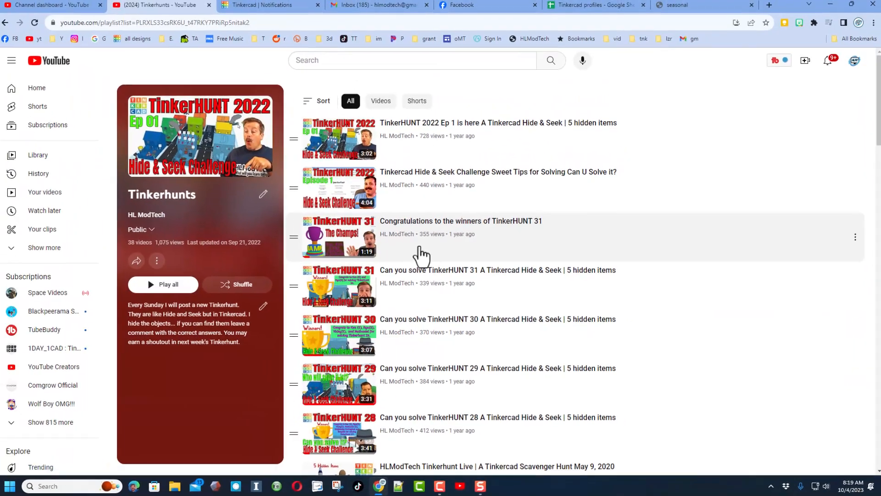
{"action": "scroll", "scroll_direction": "down", "scroll_amount": 3}
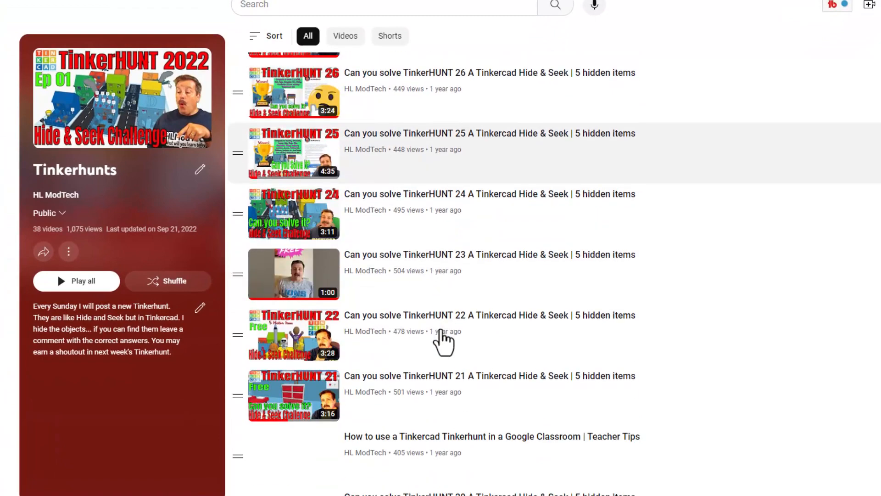
{"action": "scroll", "scroll_direction": "down", "scroll_amount": 3}
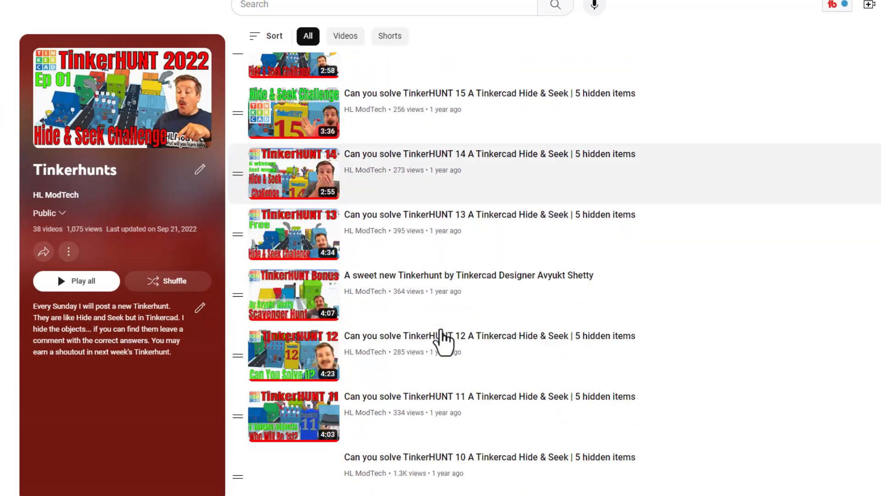
{"action": "scroll", "scroll_direction": "down", "scroll_amount": 3}
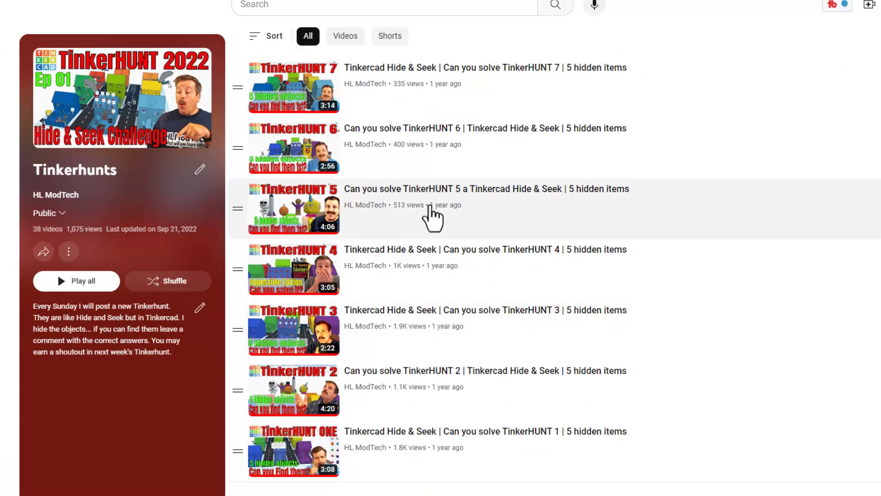
{"action": "mouse_move", "coordinate": [444, 202]}
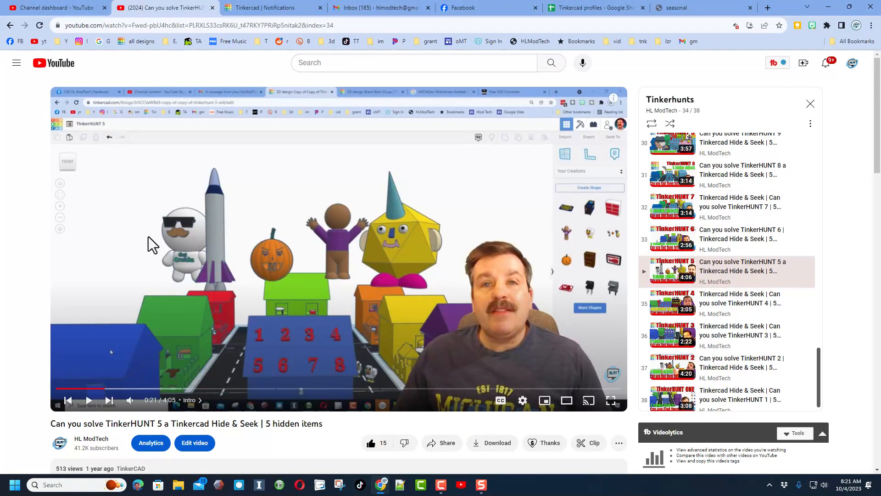
{"action": "mouse_move", "coordinate": [328, 267]}
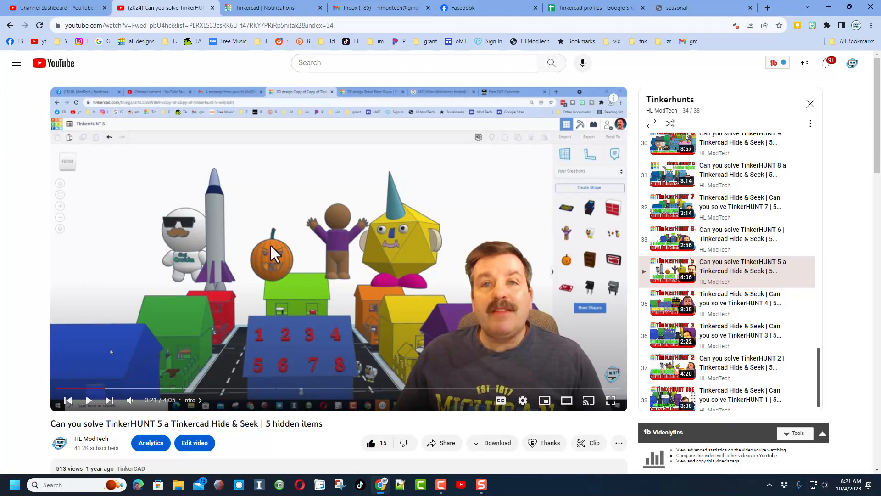
{"action": "mouse_move", "coordinate": [284, 371]}
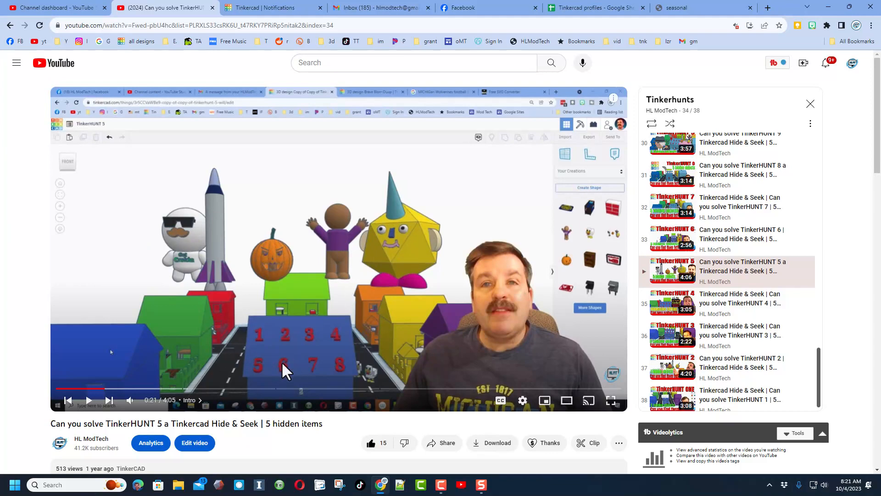
Step: Expand the TinkerHUNT 5 video description and follow its Tinkercad project link
{"action": "scroll", "scroll_direction": "down", "scroll_amount": 3}
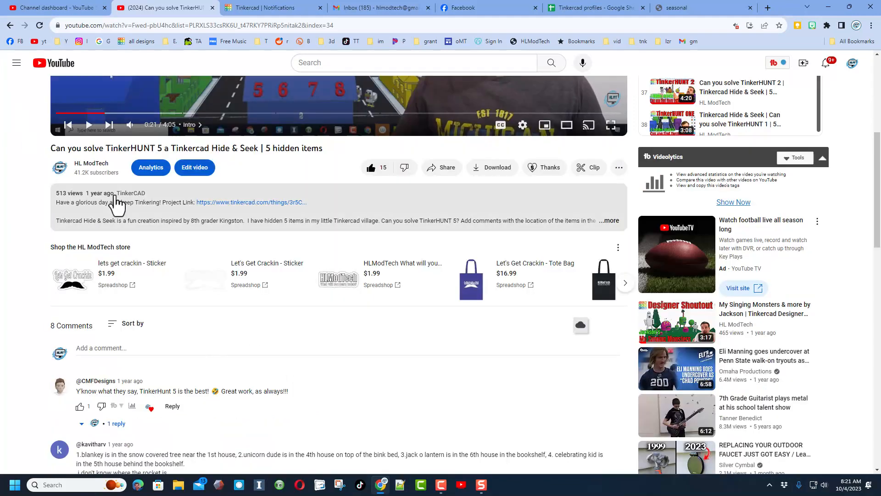
{"action": "left_click", "coordinate": [609, 220]}
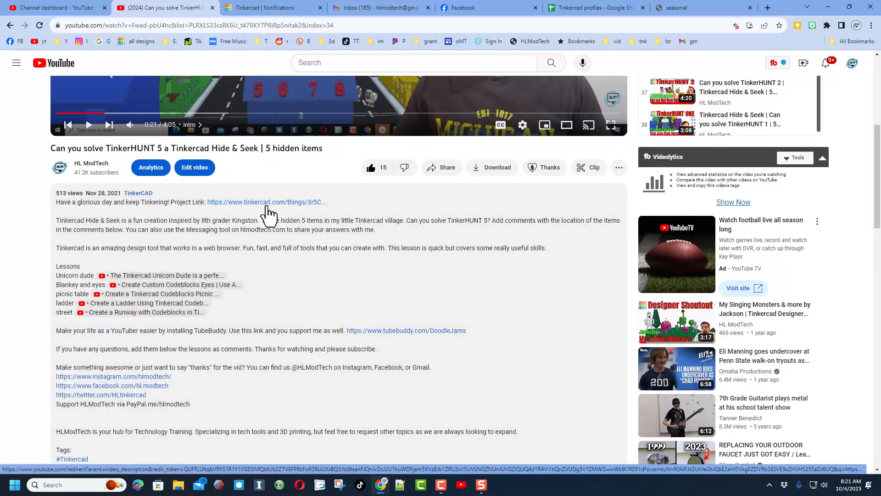
{"action": "left_click", "coordinate": [266, 202]}
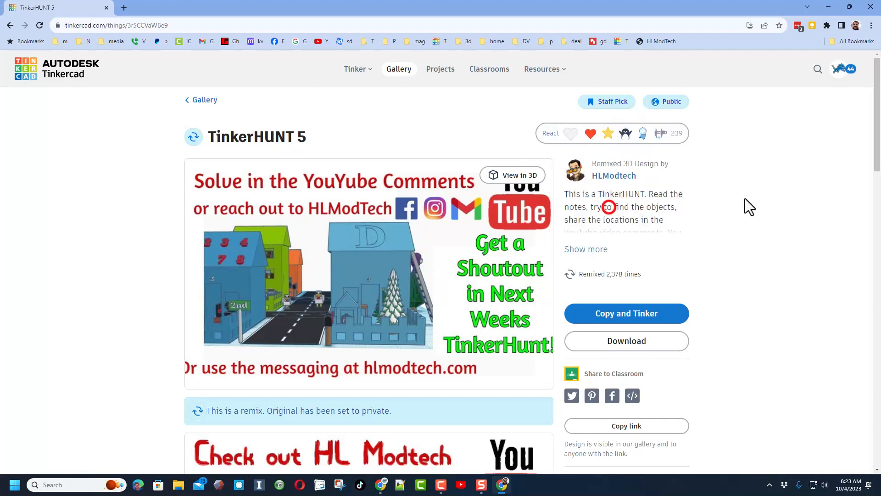
Step: Use 'Copy and Tinker' on the TinkerHUNT 5 gallery page to open a copy in the editor
{"action": "left_click", "coordinate": [590, 133]}
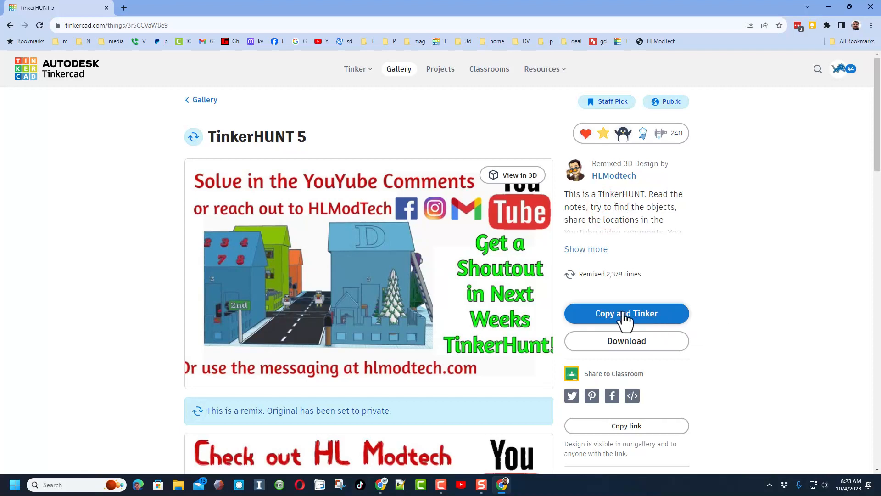
{"action": "left_click", "coordinate": [626, 313]}
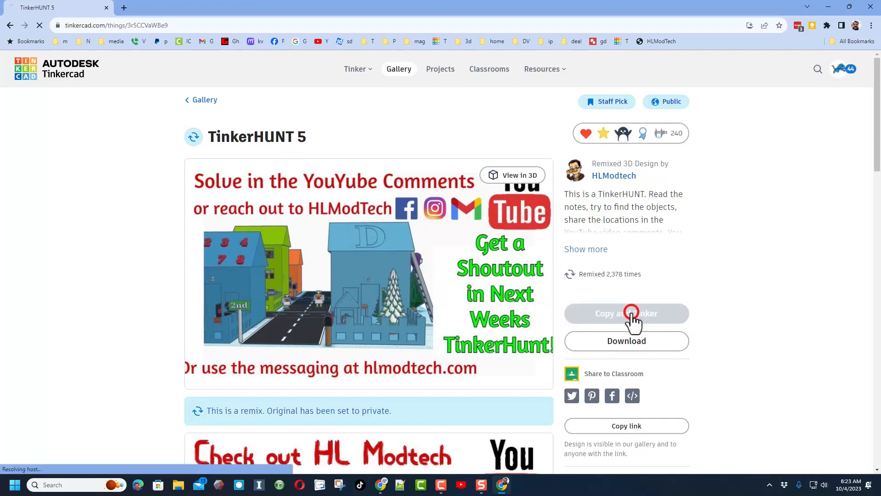
{"action": "left_click", "coordinate": [626, 313]}
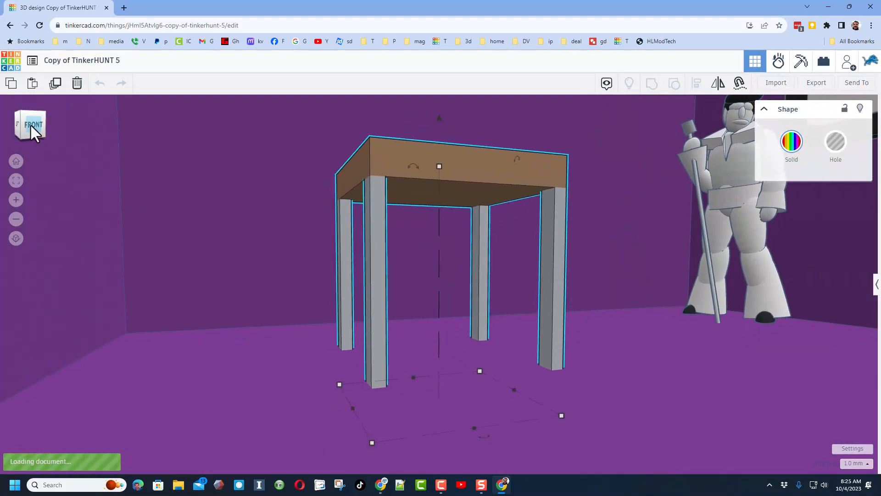
{"action": "mouse_move", "coordinate": [15, 161]}
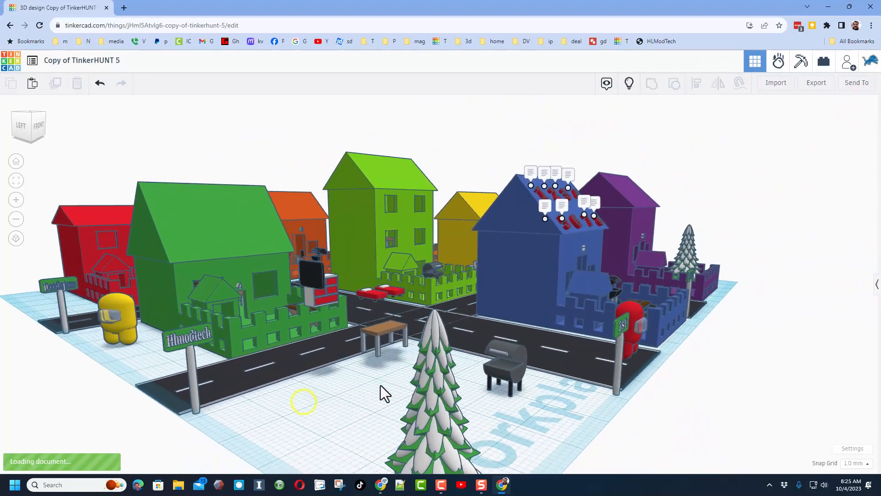
Step: Fit the view to the selected beds, then orbit the village to inspect the houses
{"action": "key", "text": "f"}
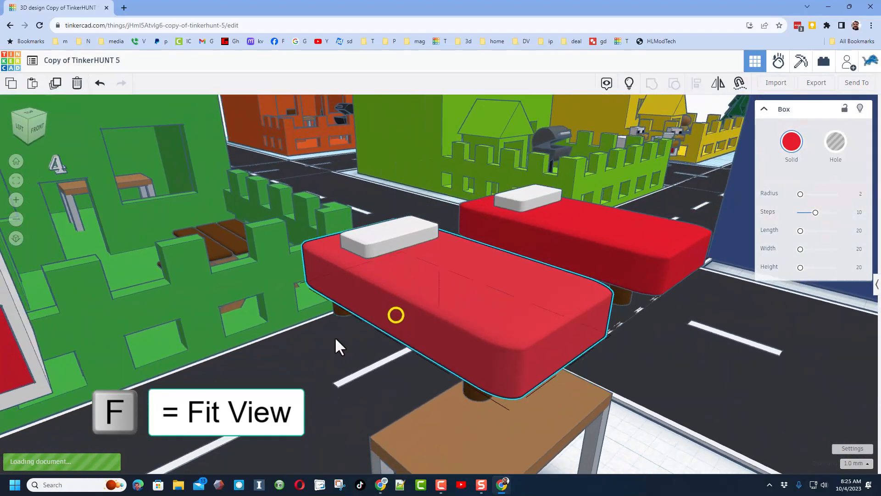
{"action": "key", "text": "f"}
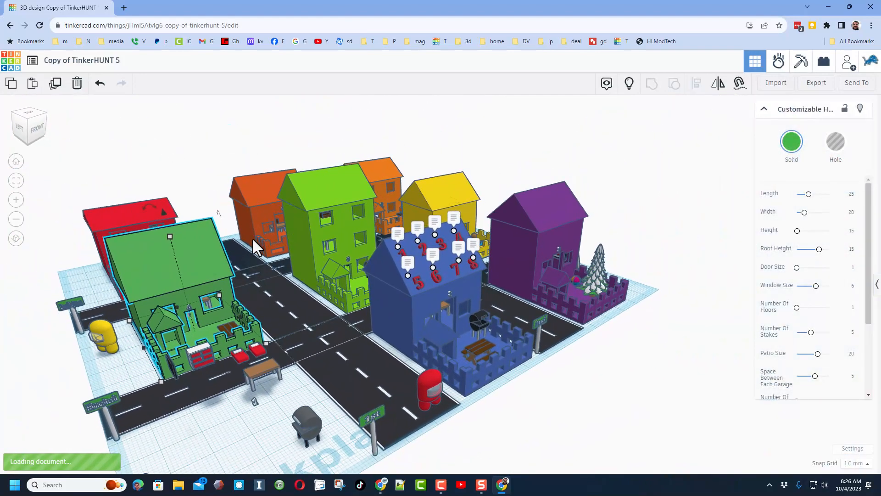
{"action": "left_click_drag", "start_coordinate": [255, 248], "coordinate": [290, 346]}
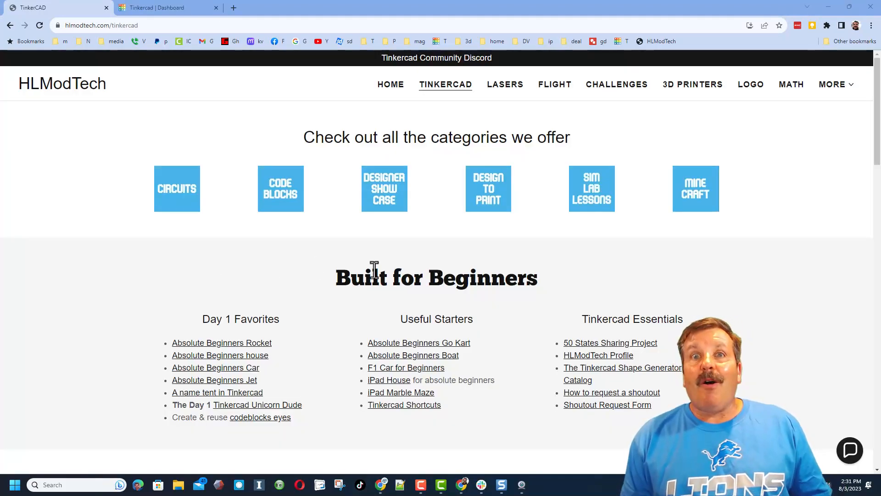
{"action": "mouse_move", "coordinate": [148, 343]}
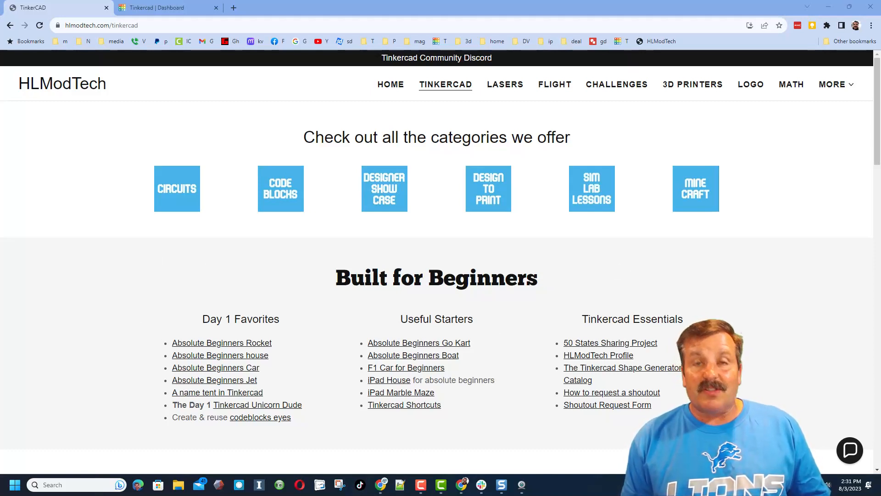
Step: Open the 'Tinkercad Community Discord' invite from the hlmodtech.com/tinkercad banner
{"action": "left_click", "coordinate": [849, 450]}
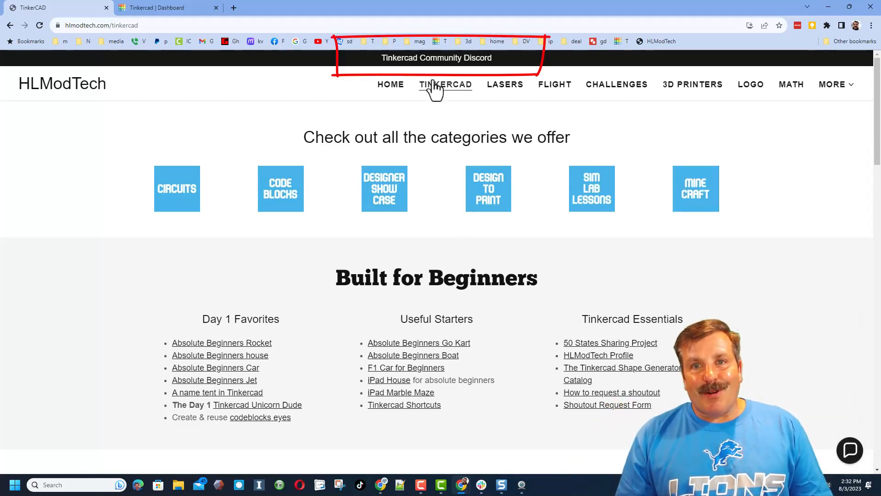
{"action": "left_click", "coordinate": [435, 58]}
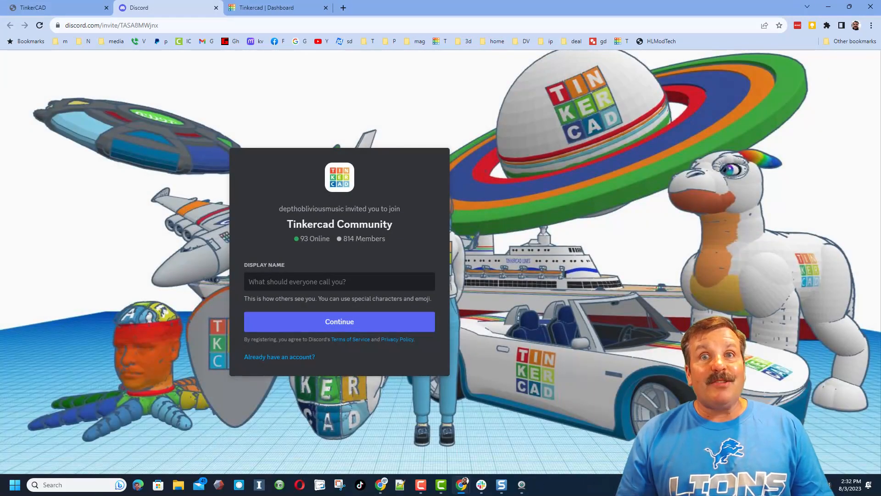
Step: View the Discord invite page, then switch back to the TinkerCAD browser tab
{"action": "left_click", "coordinate": [339, 282]}
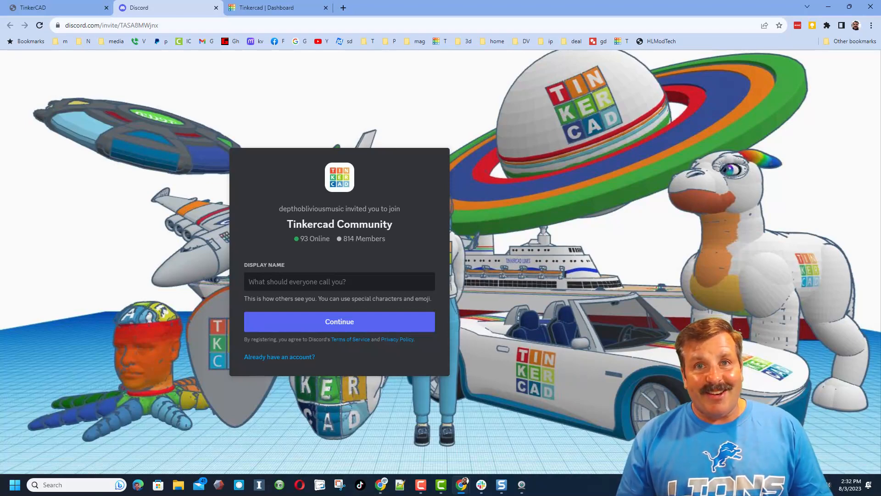
{"action": "left_click", "coordinate": [56, 7]}
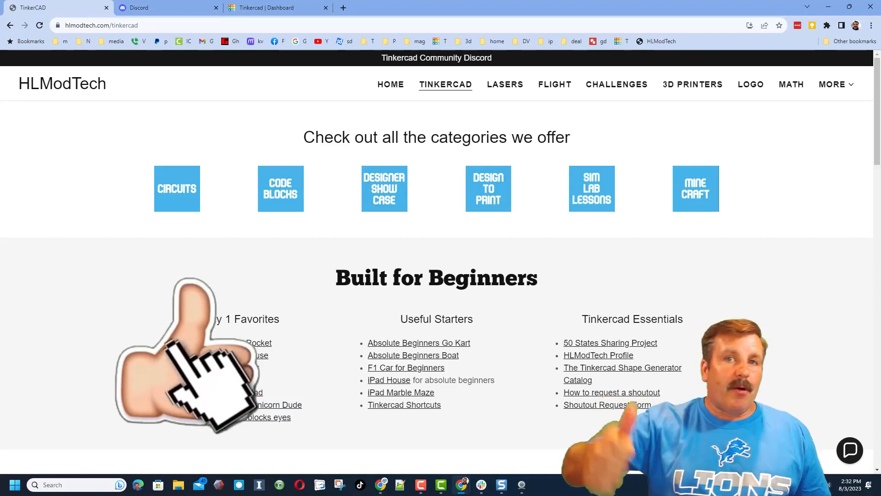